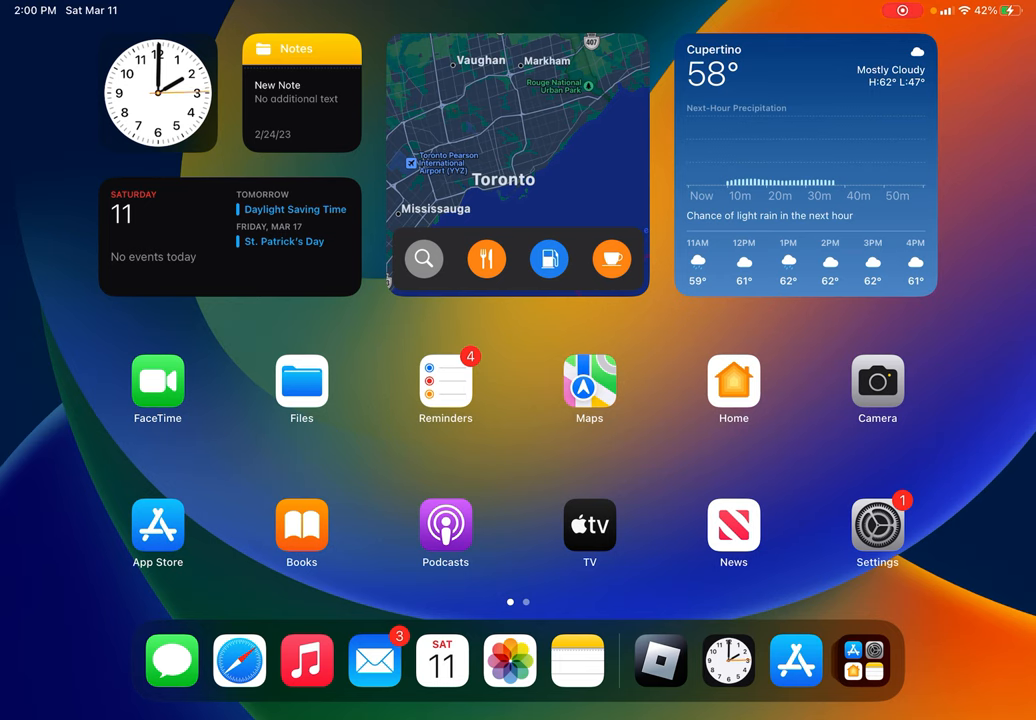
Swipe off the iPad Home Screen to reach the Google Docs start page in Safari
scroll(left, 3)
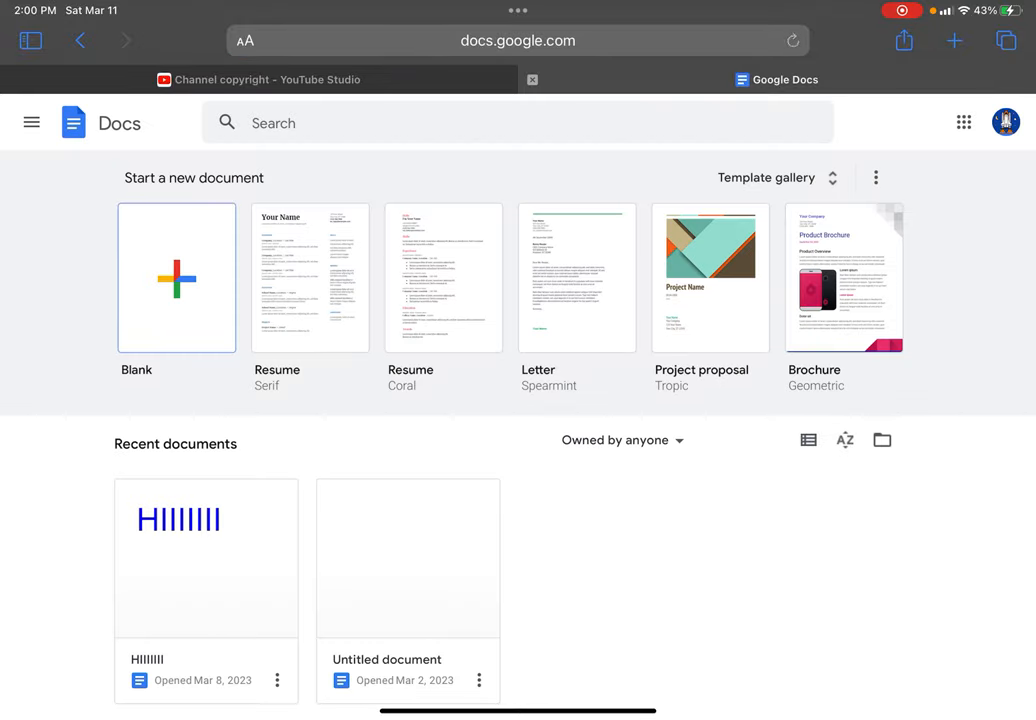
Create a blank document and activate its header for typing
click(176, 278)
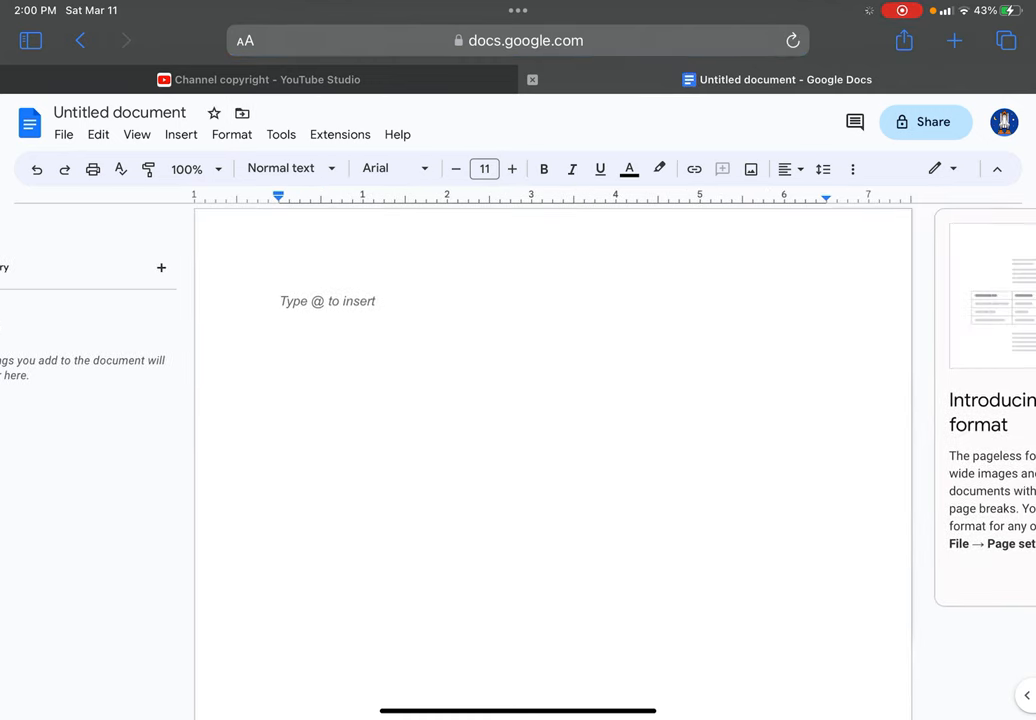
click(629, 168)
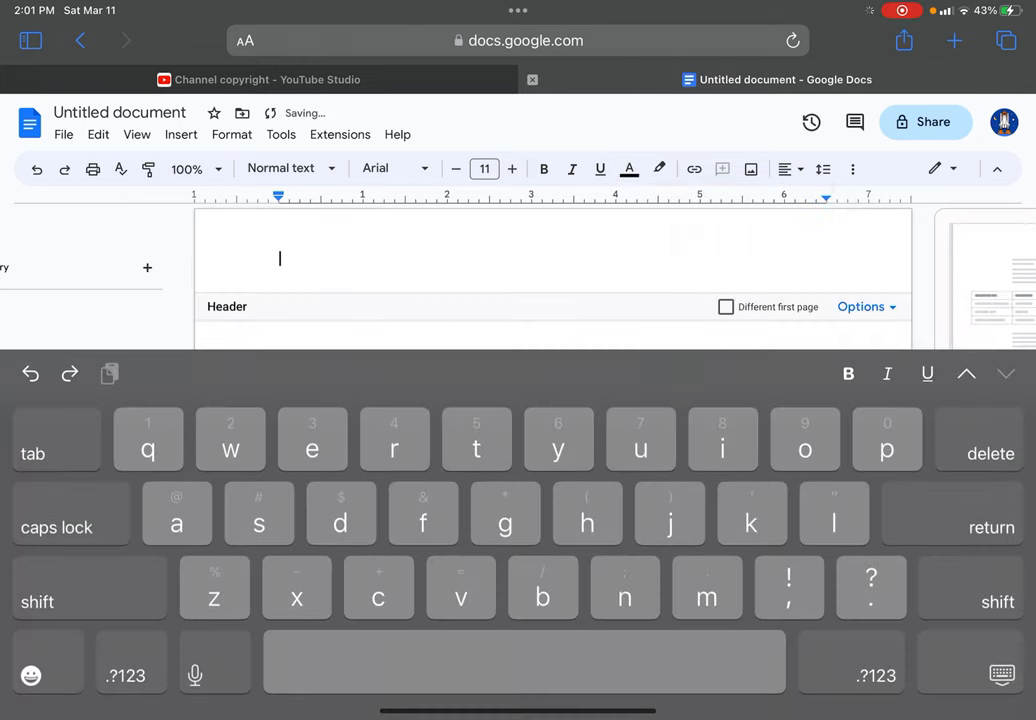
Type 'Water department' in the header and add space after it on the line
text(Water)
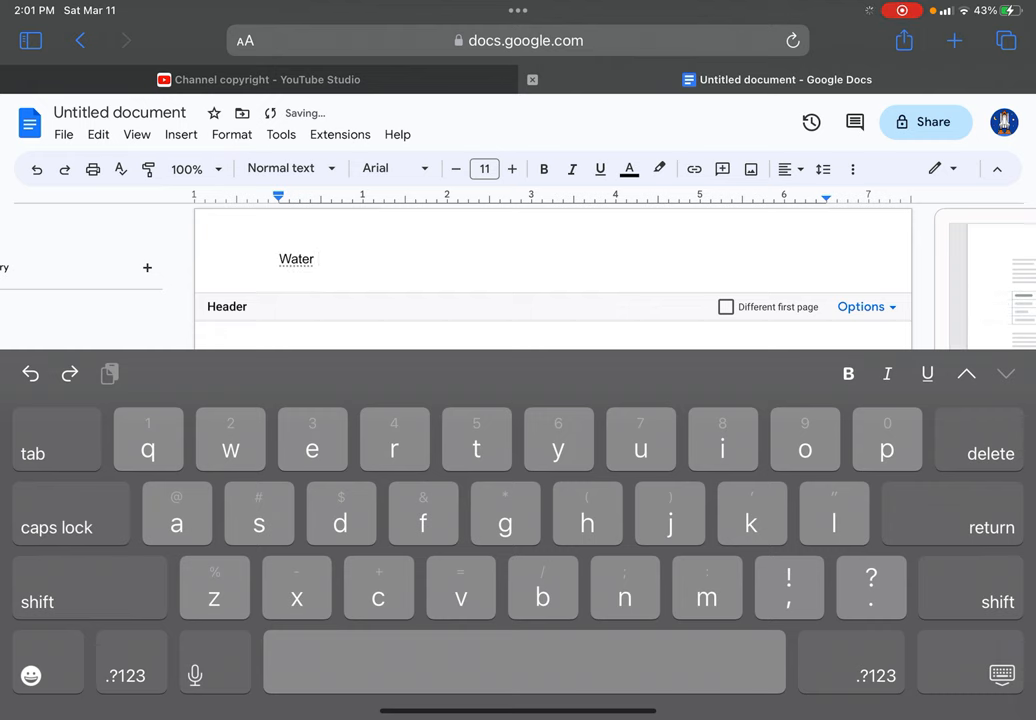
text(department)
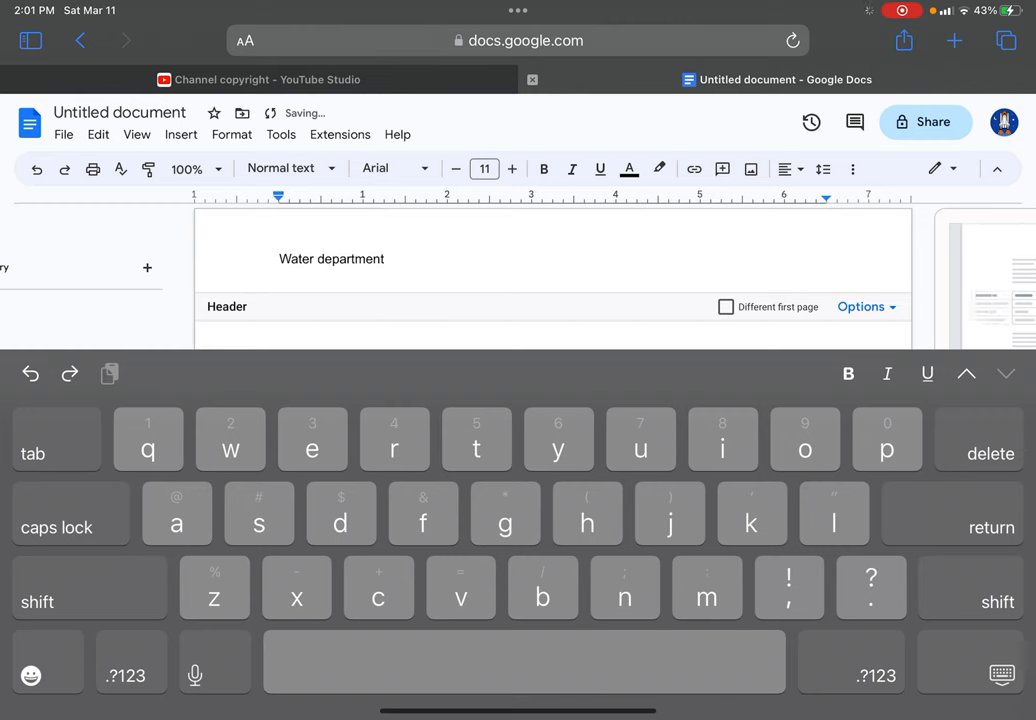
key(return)
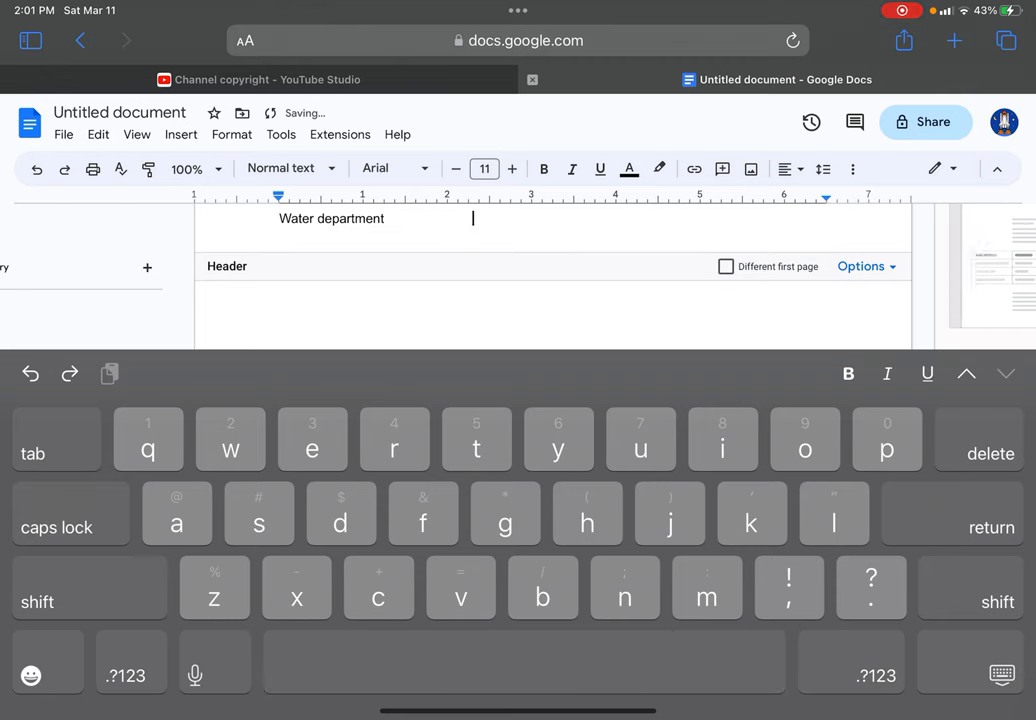
Type 'Sewer Department' beside 'Water department' and leave the header
click(89, 601)
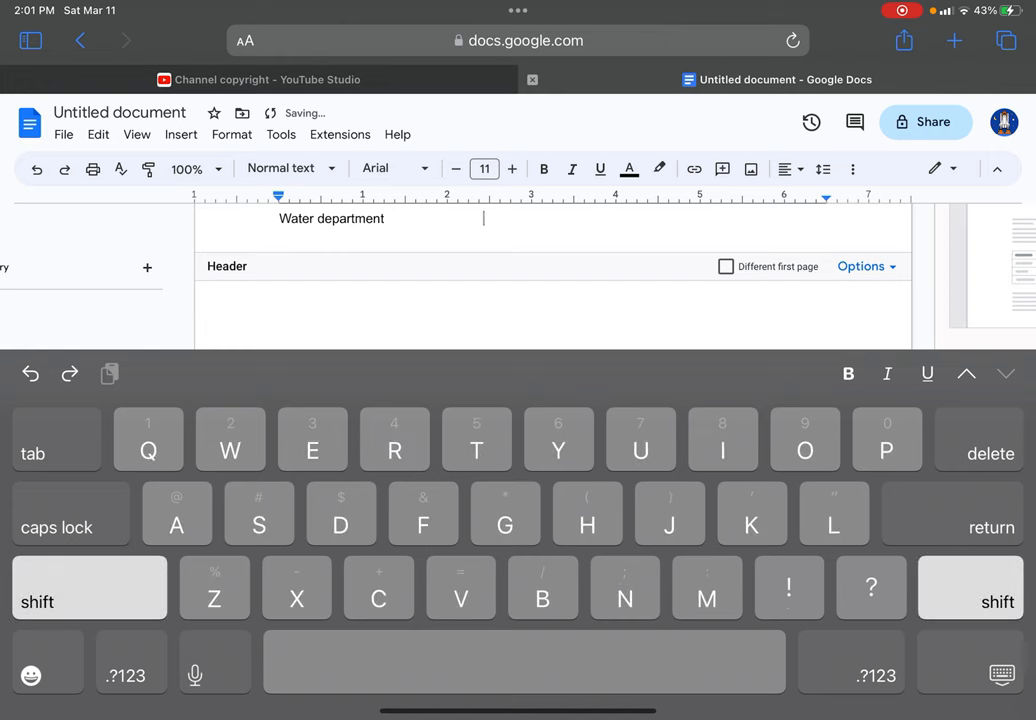
text(wer)
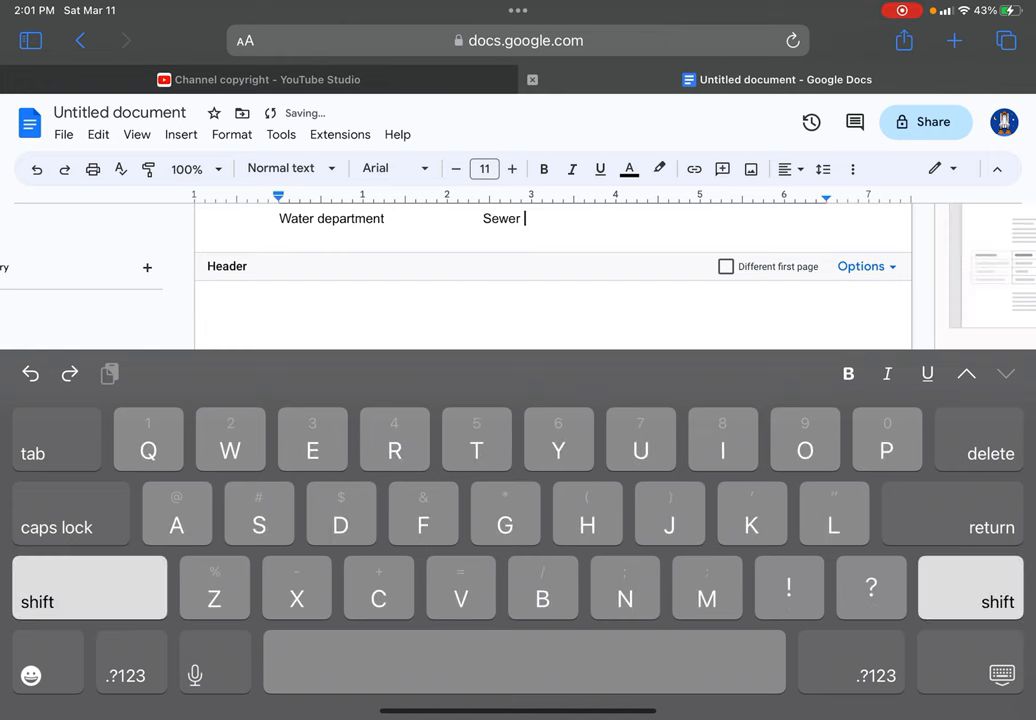
text(Departmetn)
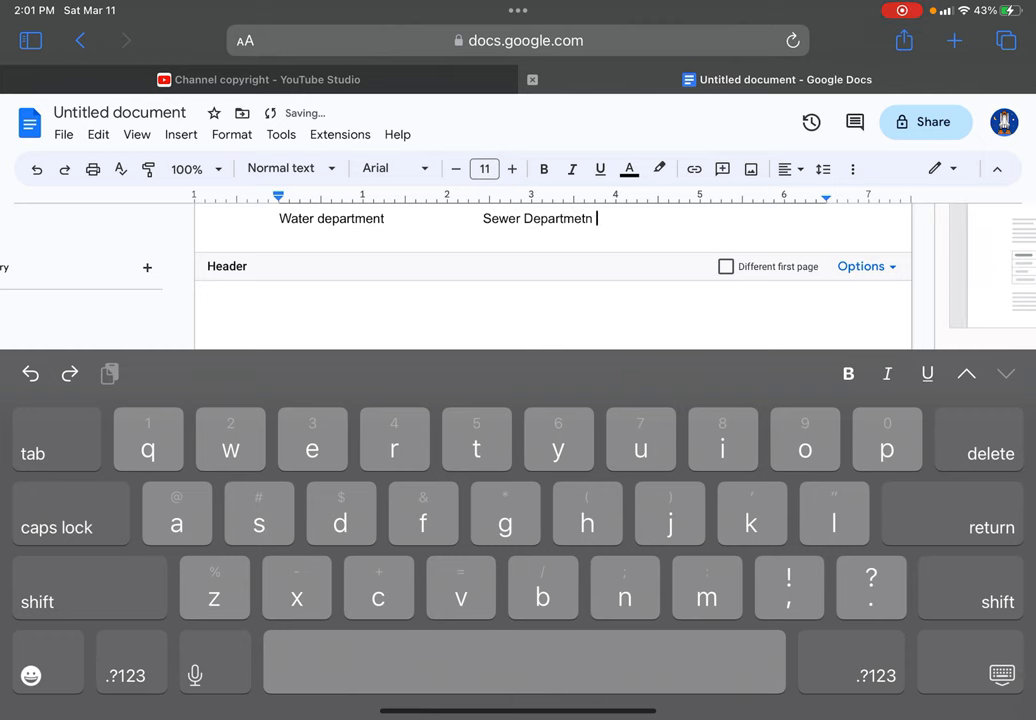
key(backspace)
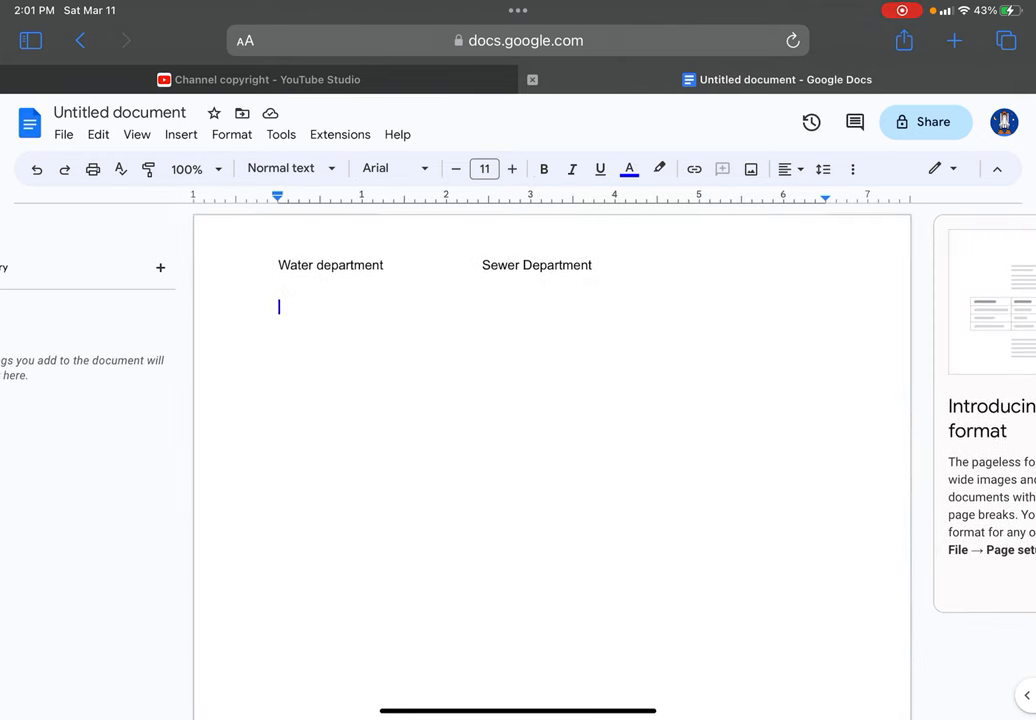
Reopen the header and put 'Sewer Department' on its own line below 'Water department'
click(659, 168)
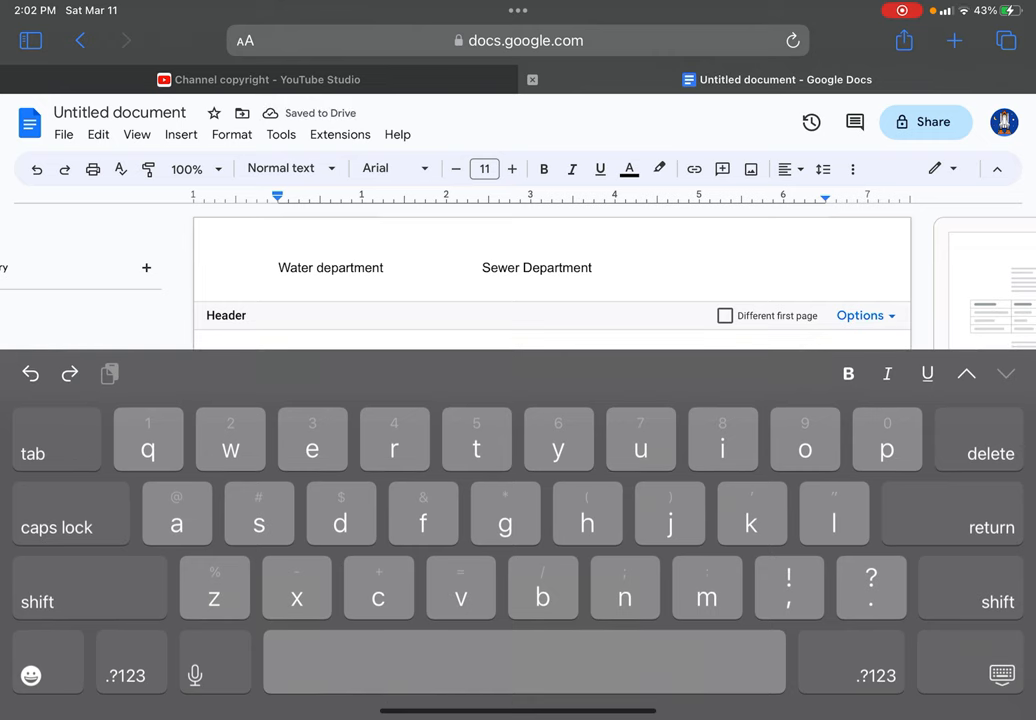
key(enter)
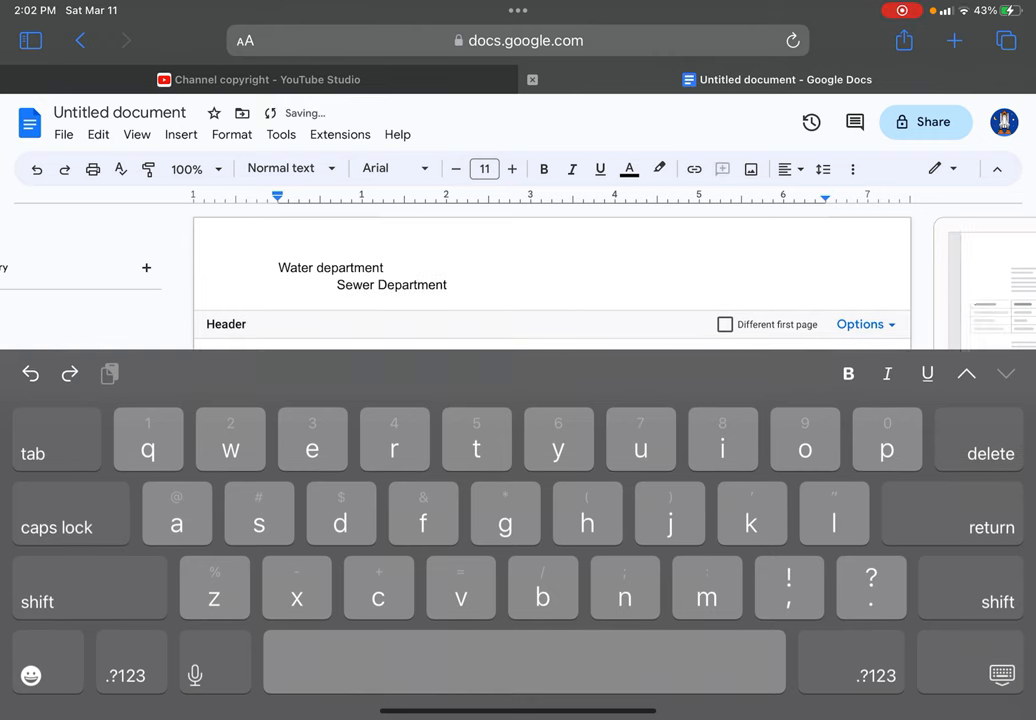